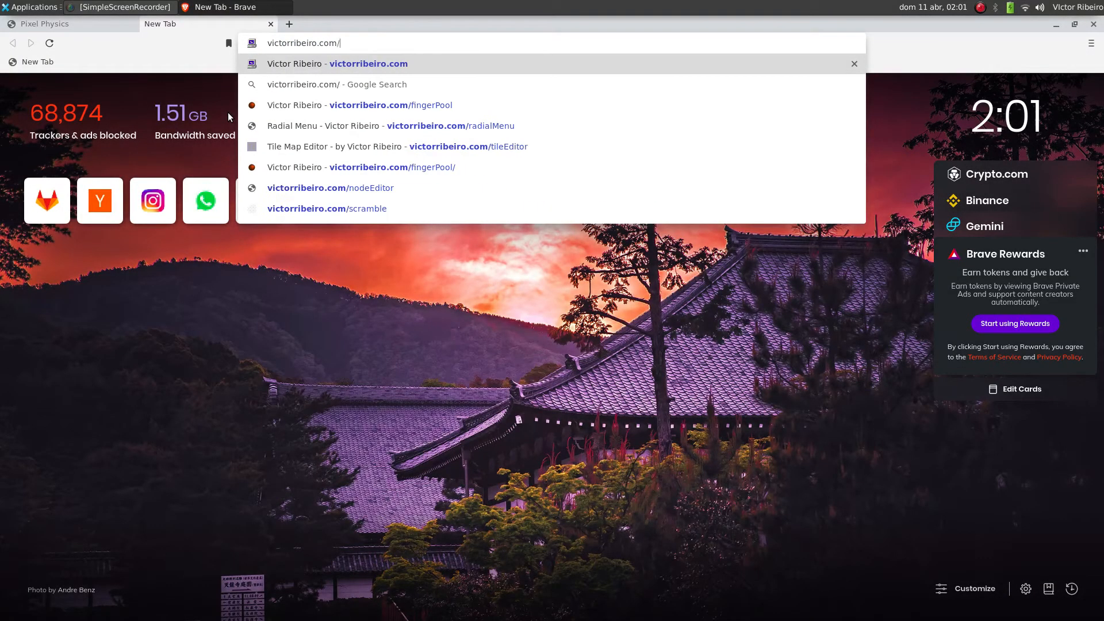
# Load victorribeiro.com/rippleEffect, make ripples over the fern image, then close its tab.
pyautogui.write('rippleEffect/')
pyautogui.press('Return')
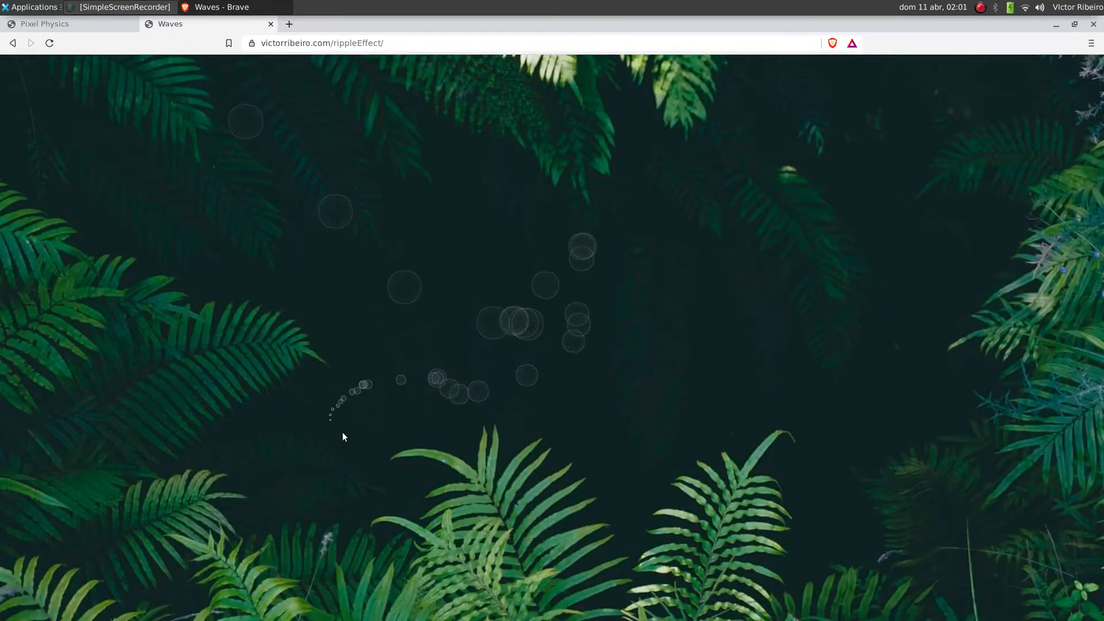
pyautogui.moveTo(437, 293)
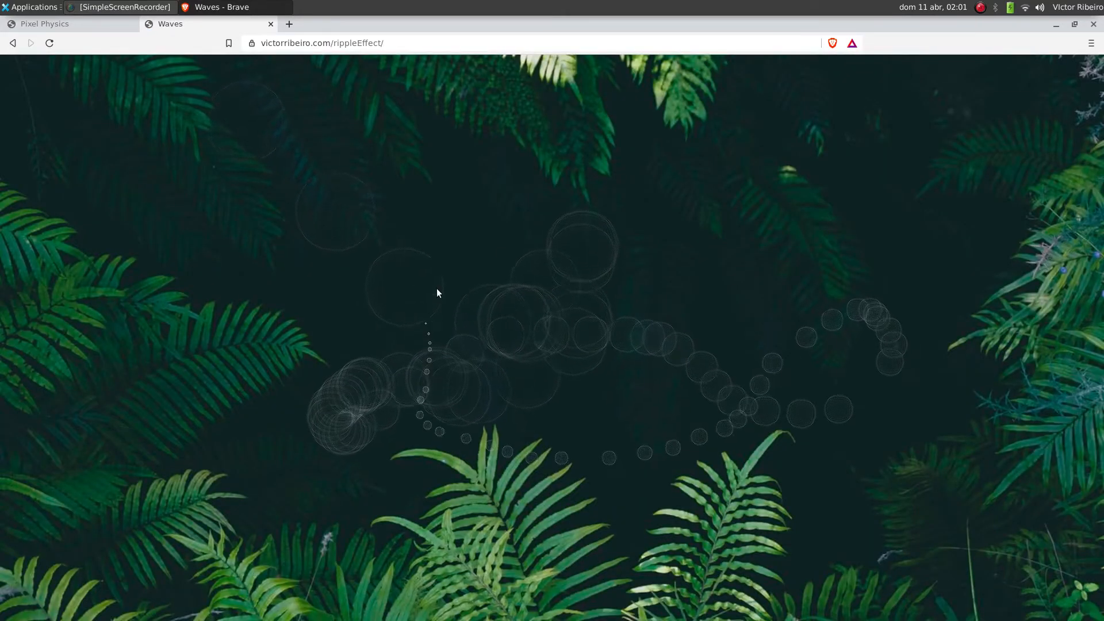
pyautogui.moveTo(858, 464)
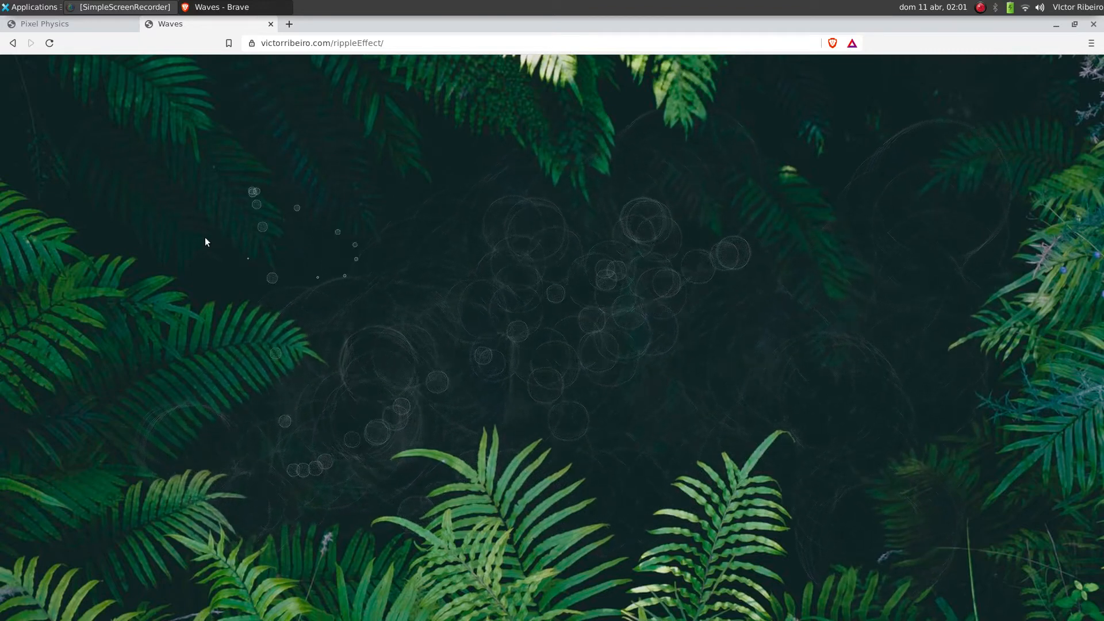
pyautogui.moveTo(510, 180)
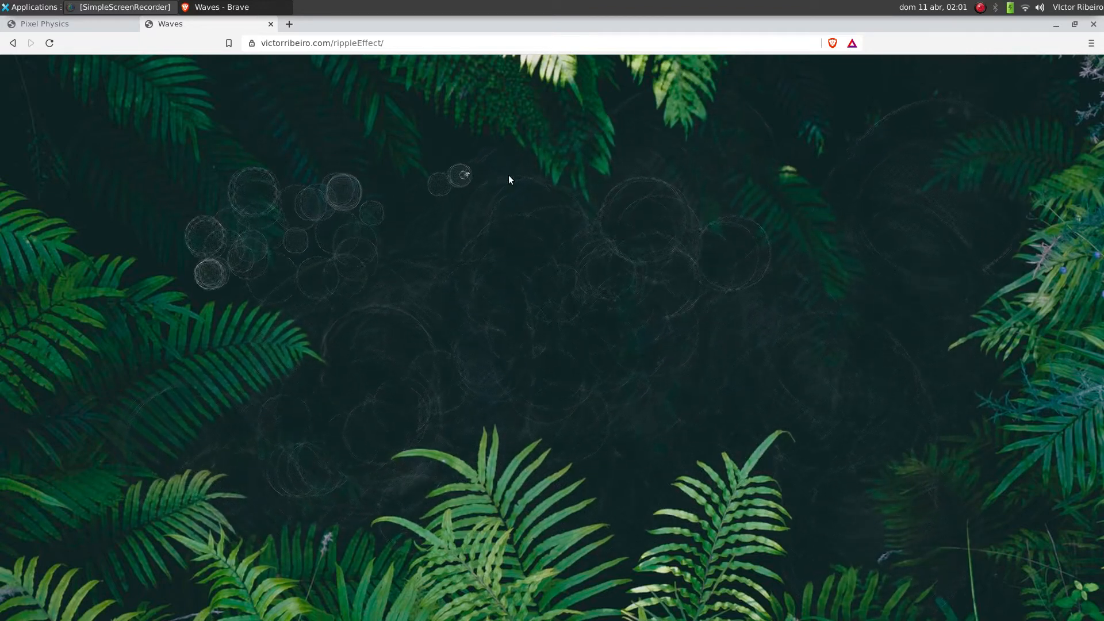
pyautogui.moveTo(423, 509)
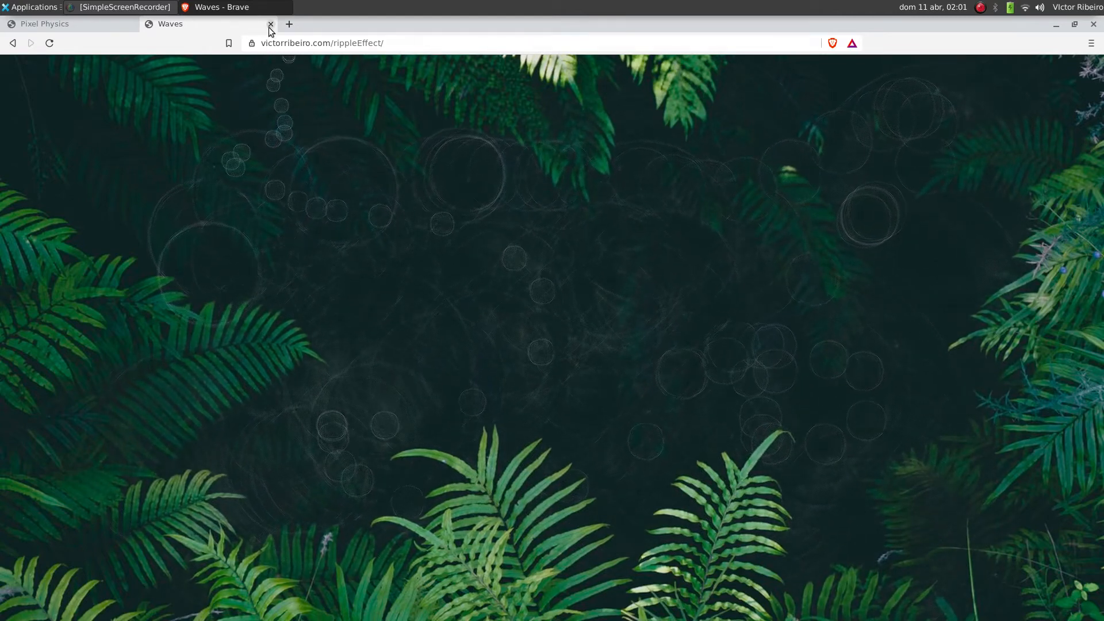
pyautogui.click(270, 23)
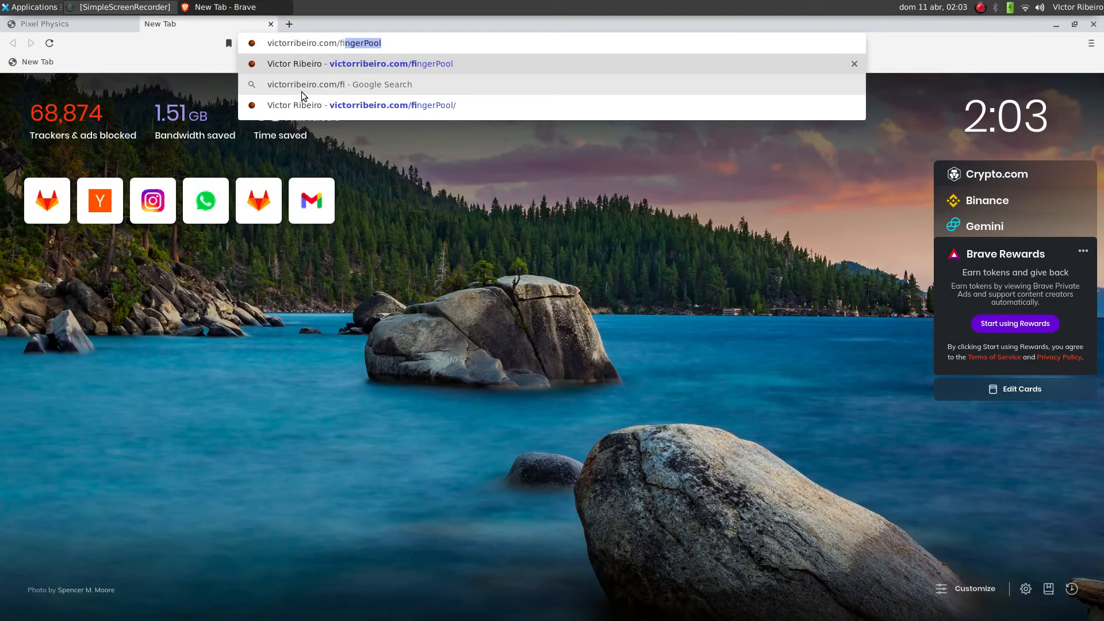
# Load the fireEffect demo with ?message=hello so the flames spell hello, then return to Pixel Physics.
pyautogui.write('fireEffect/')
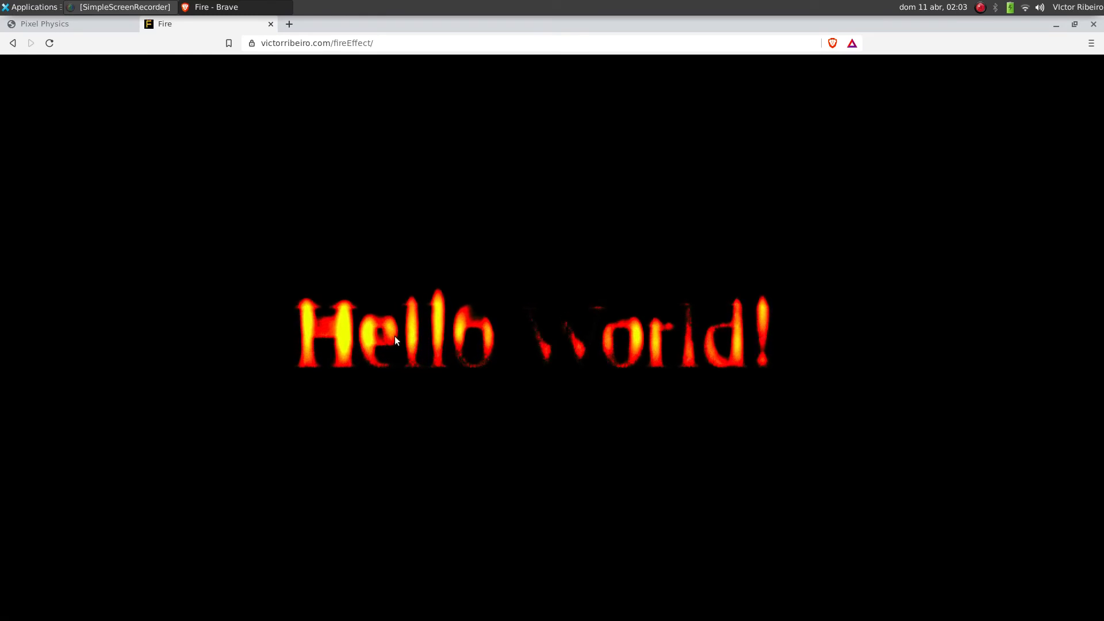
pyautogui.moveTo(406, 271)
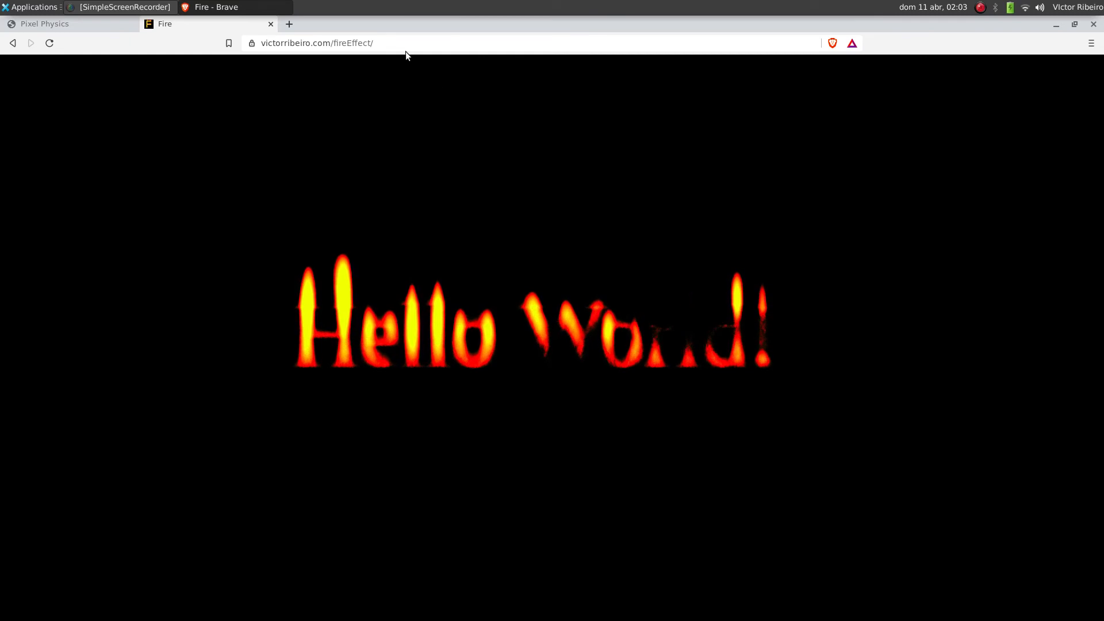
pyautogui.click(426, 42)
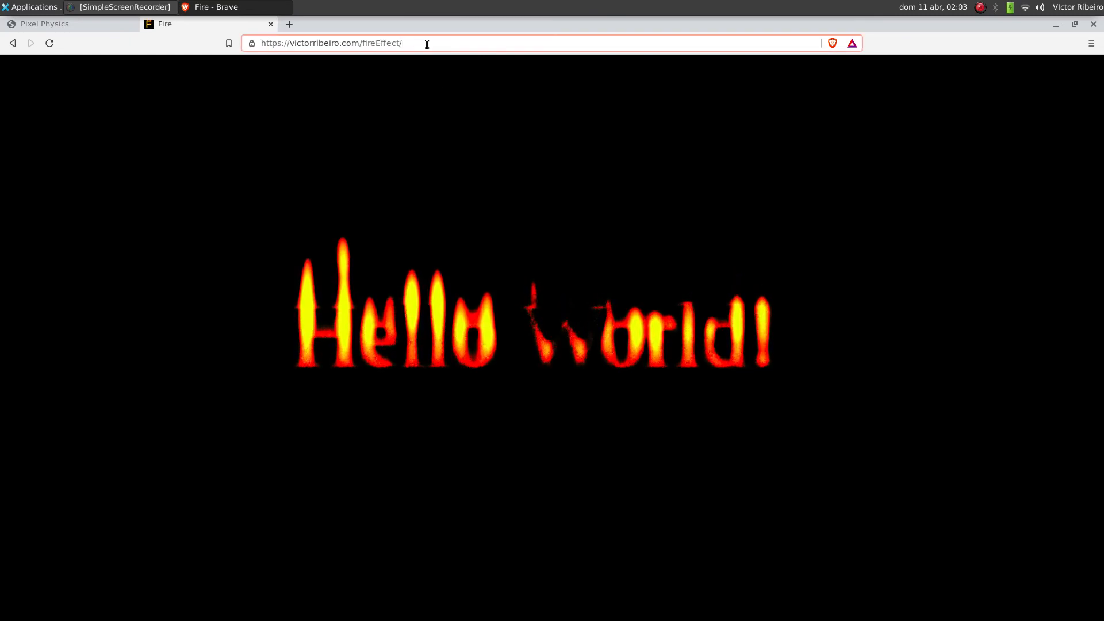
pyautogui.write('?mes')
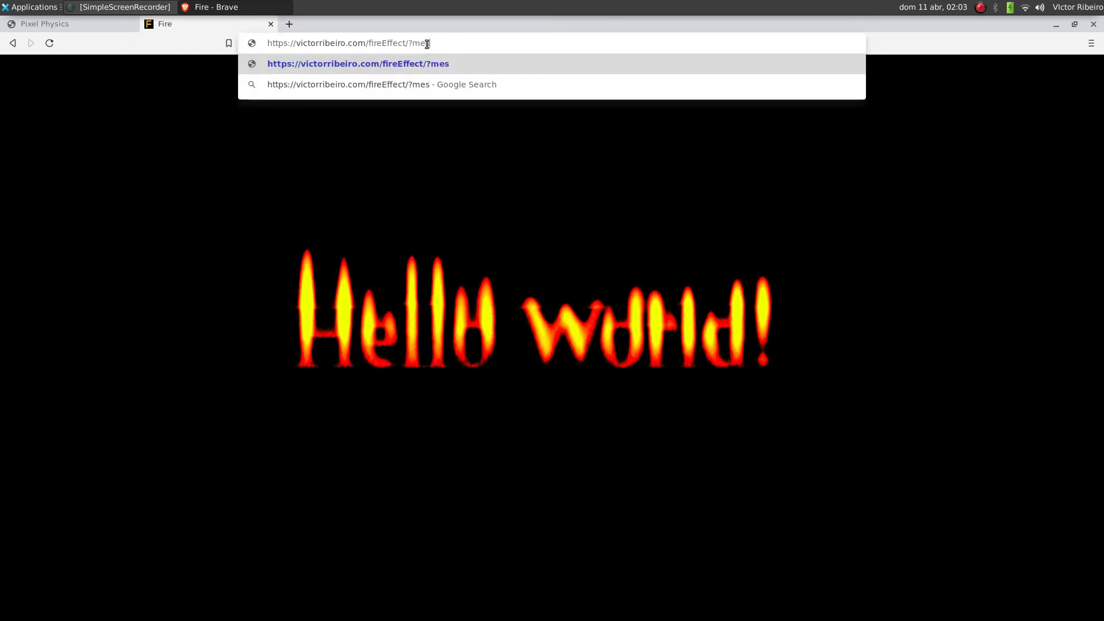
pyautogui.write('sage=hello')
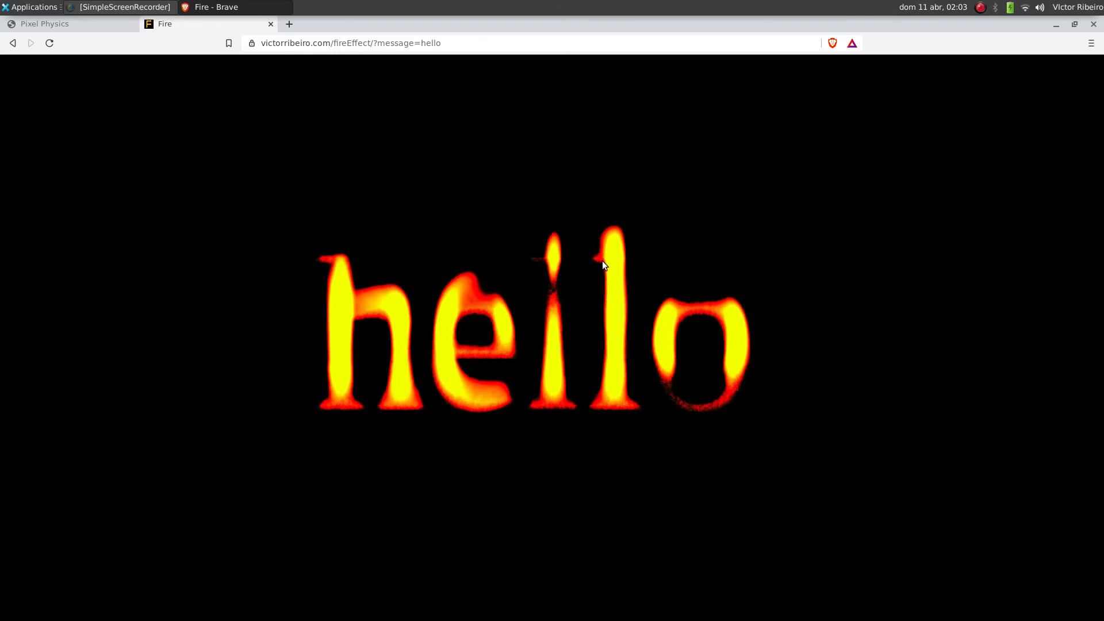
pyautogui.click(45, 23)
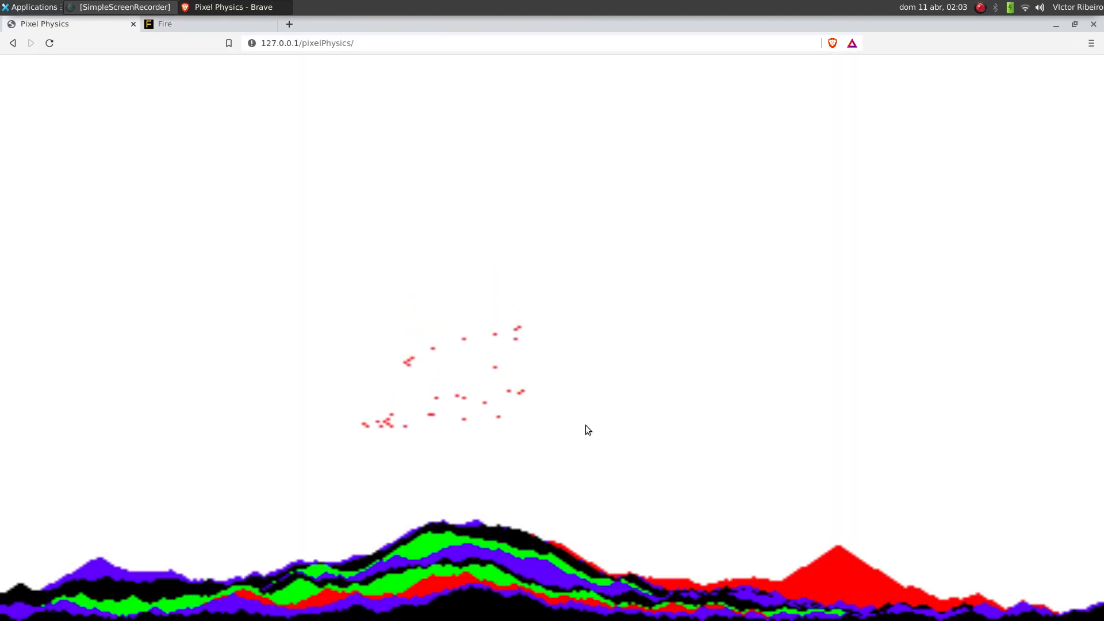
# Drop more red sand onto the layered piles on the Pixel Physics canvas.
pyautogui.click(165, 23)
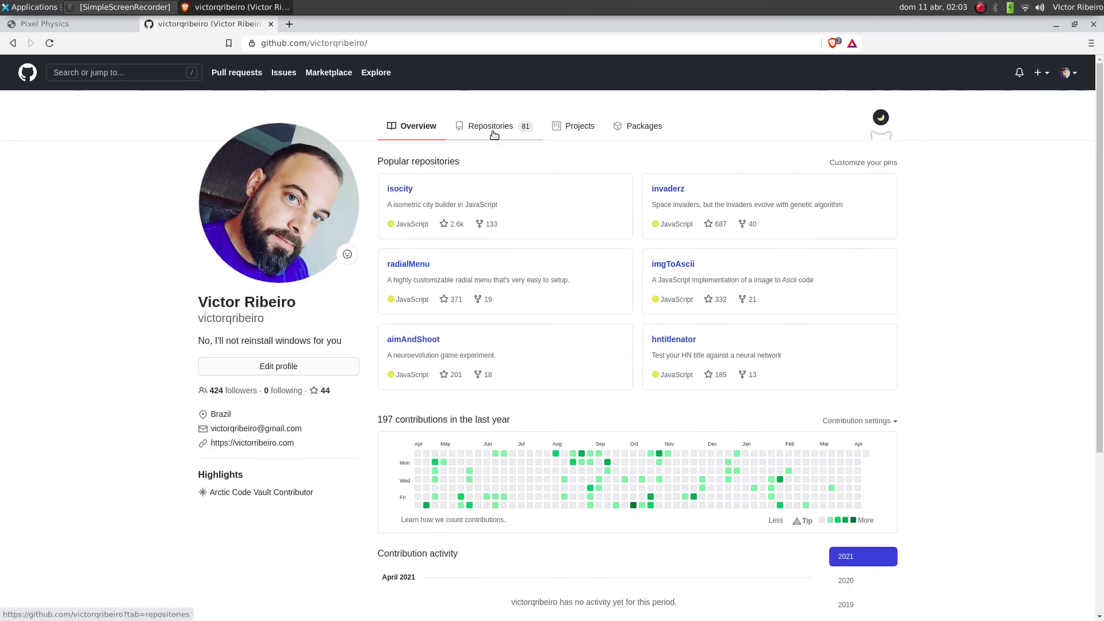
# Browse the Repositories list, view the fireEffect repository and its README, then close that tab.
pyautogui.click(490, 126)
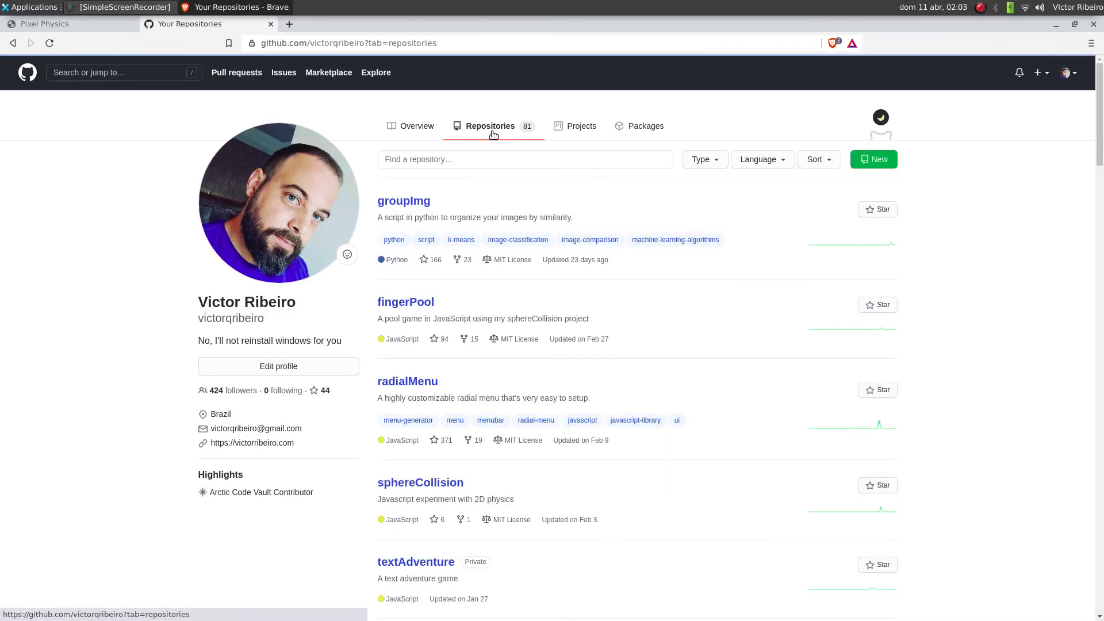
pyautogui.scroll(-3)
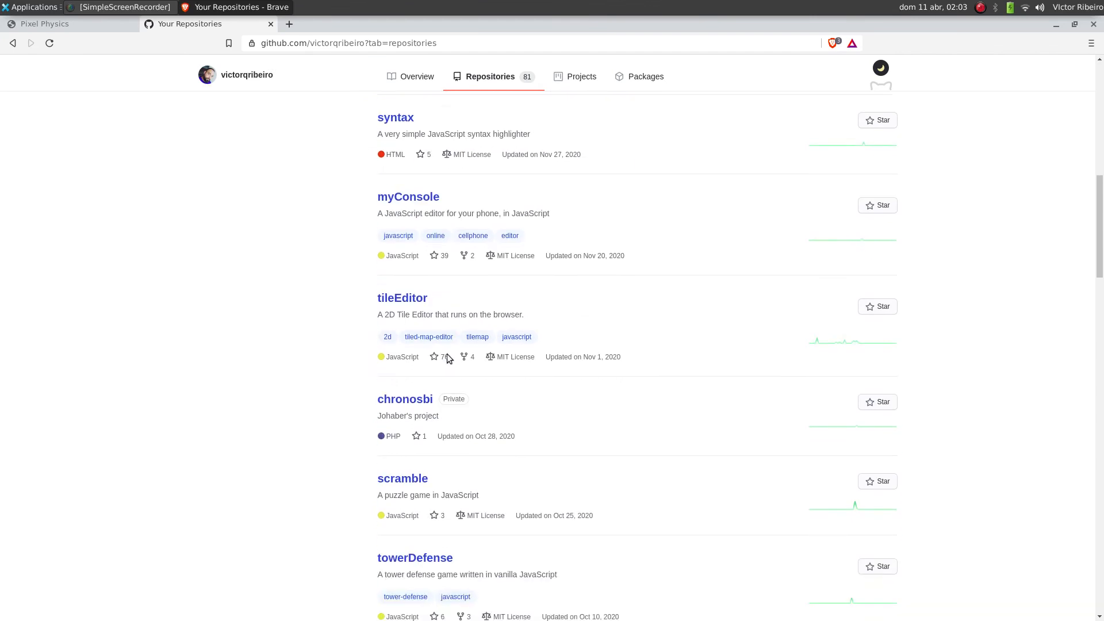
pyautogui.scroll(-3)
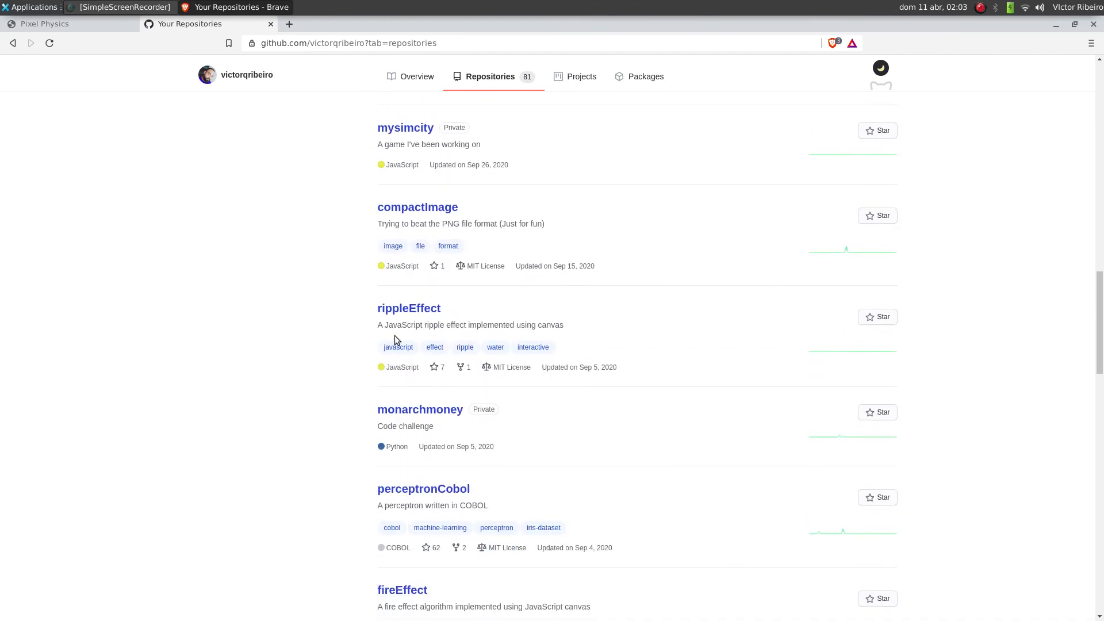
pyautogui.scroll(-3)
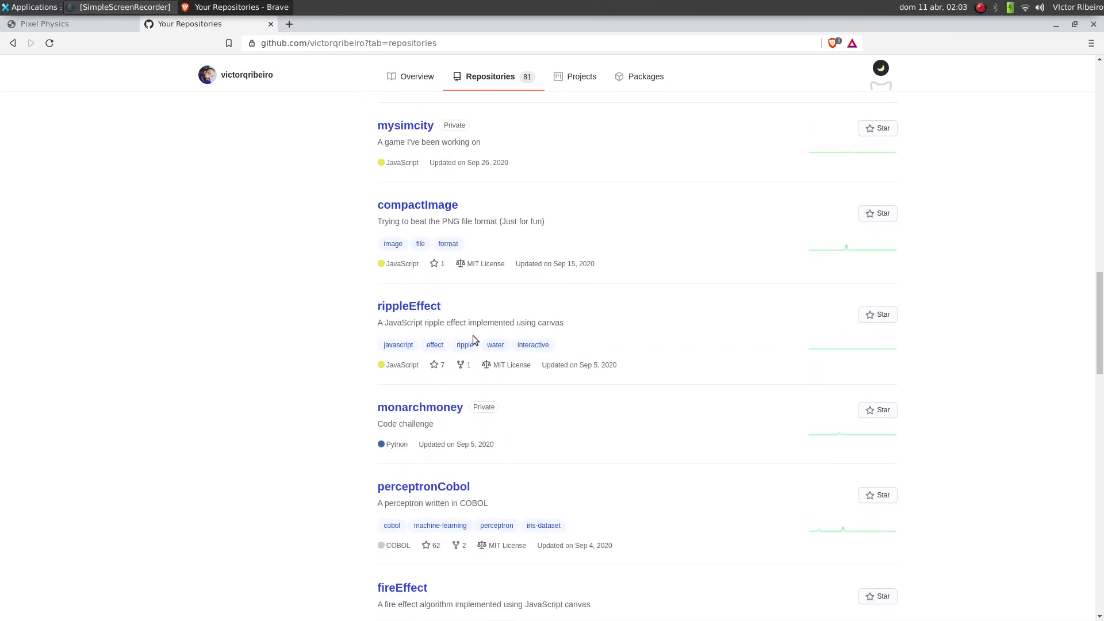
pyautogui.scroll(-3)
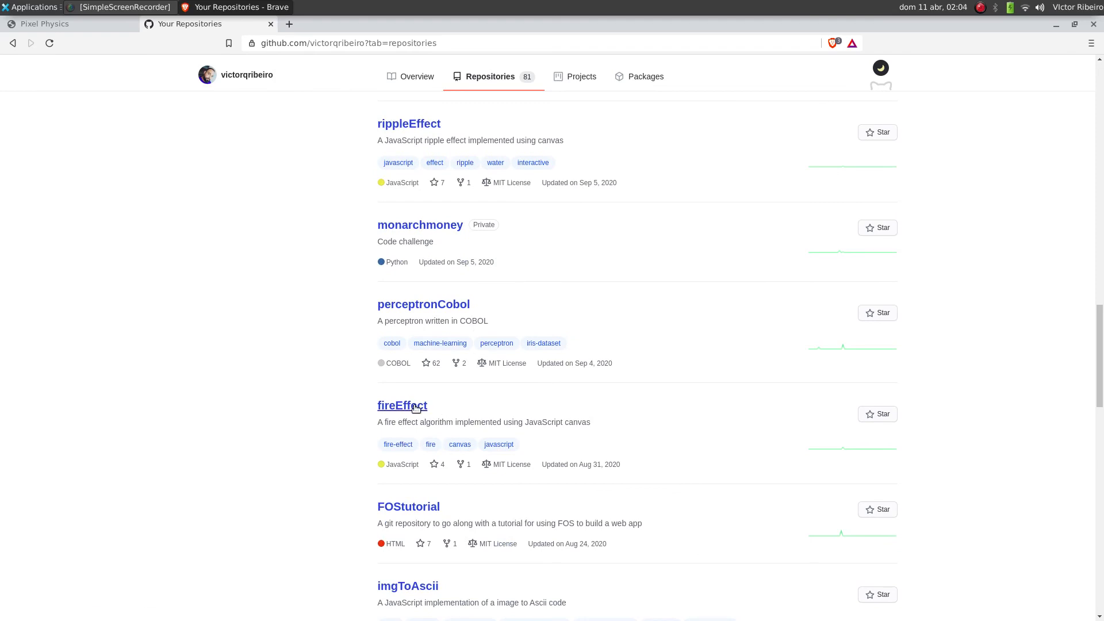
pyautogui.click(403, 405)
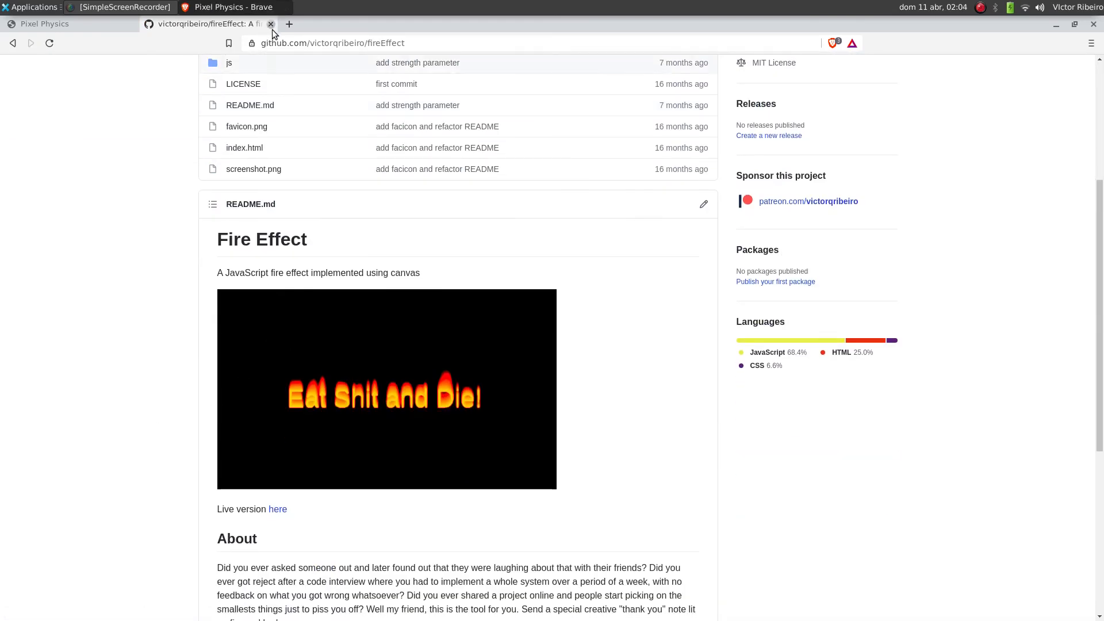
pyautogui.click(270, 23)
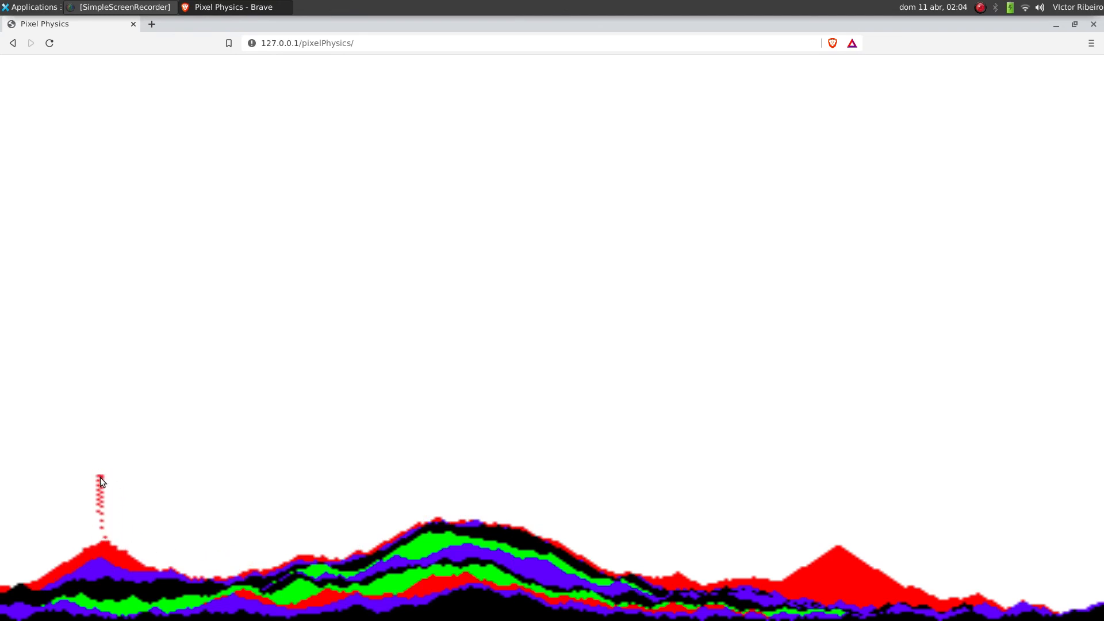
pyautogui.moveTo(956, 30)
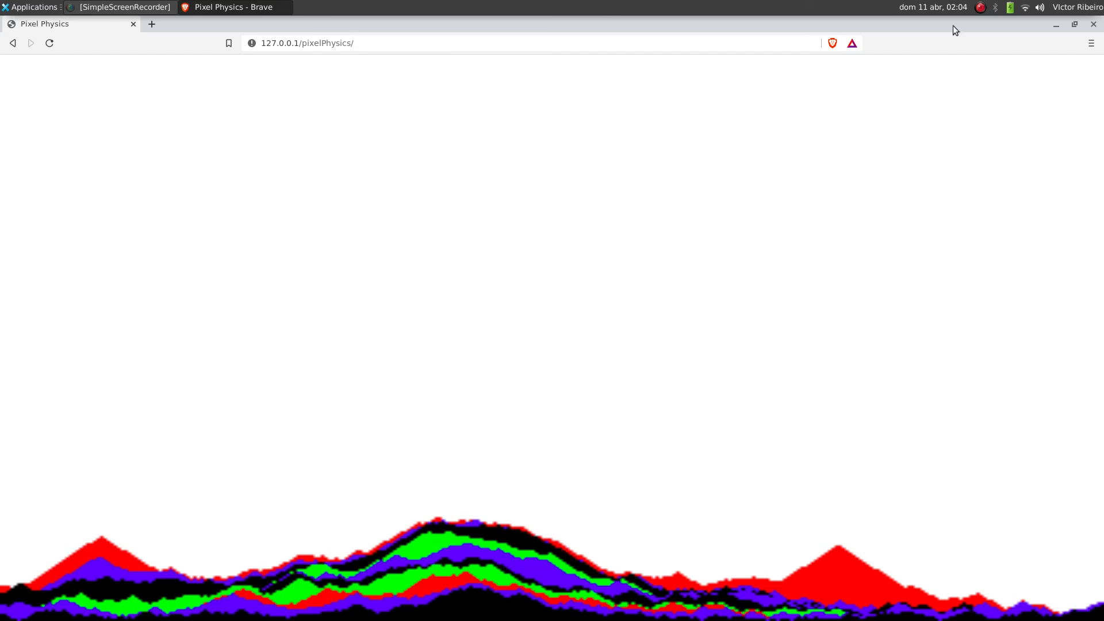